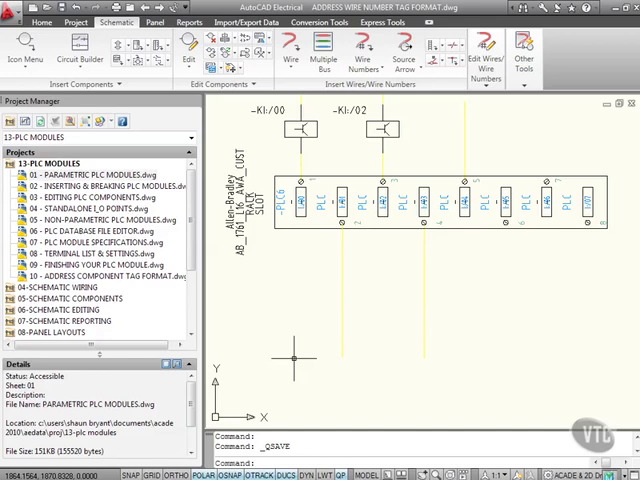
mouse_move(242, 164)
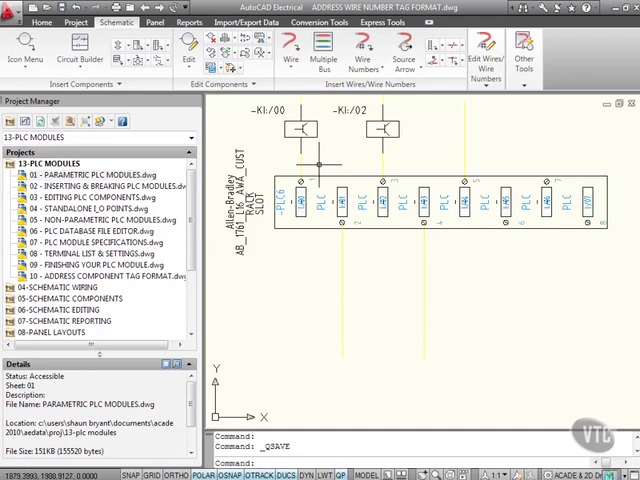
mouse_move(318, 164)
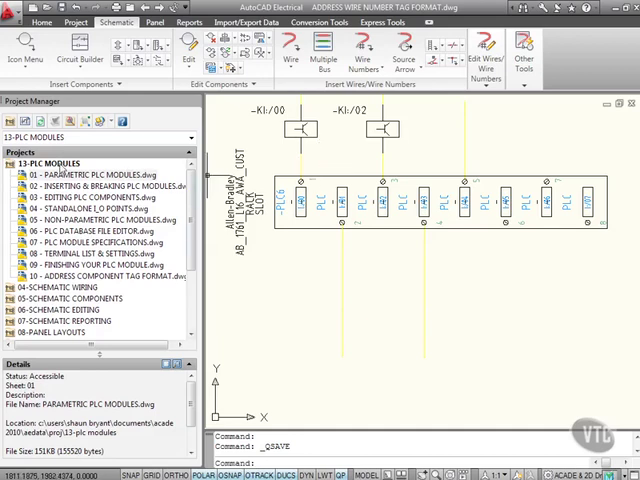
In the PLC MODULES project properties, set Wire Numbers to search for PLC I/O address on insert.
right_click(50, 164)
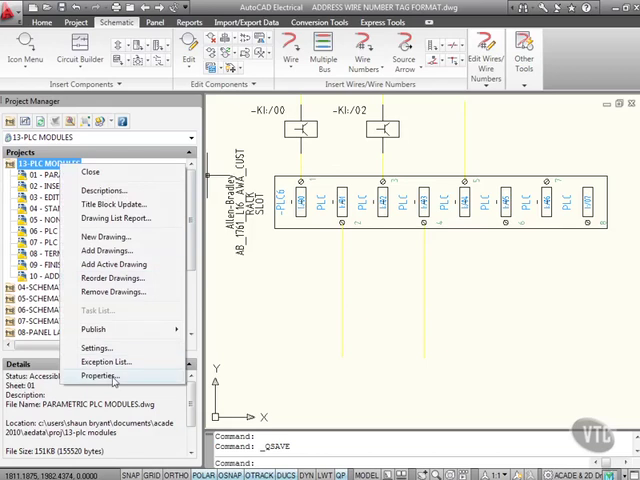
click(104, 376)
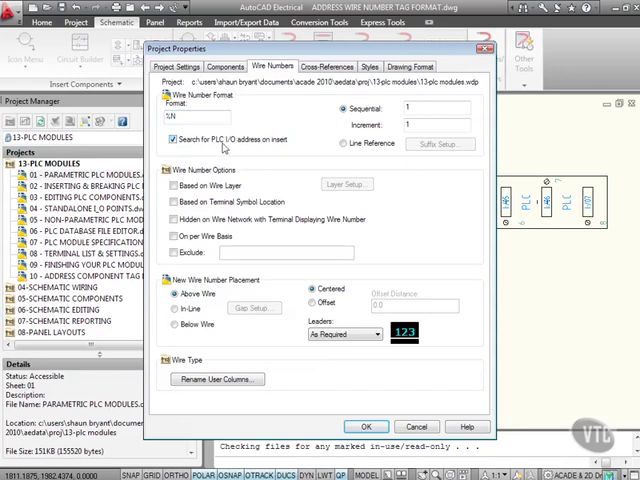
mouse_move(286, 148)
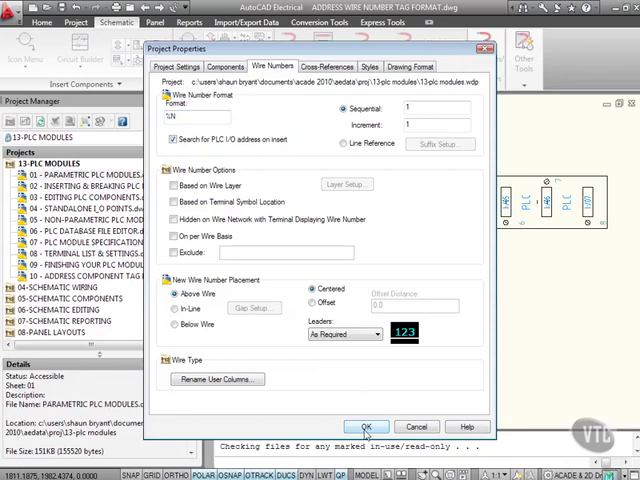
click(388, 426)
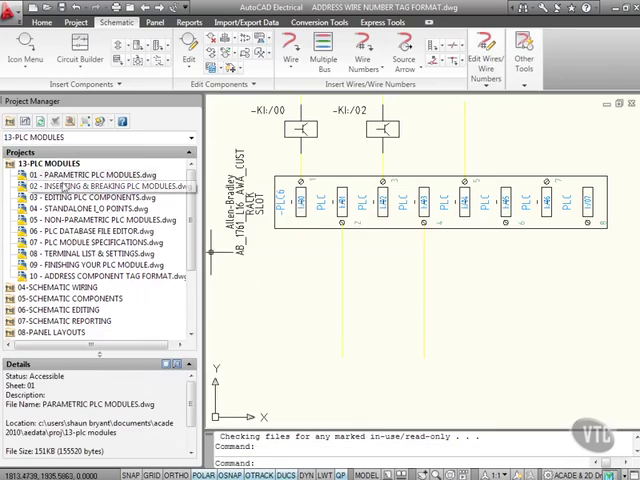
Add the active drawing to the PLC MODULES project, applying project defaults to its settings.
right_click(44, 164)
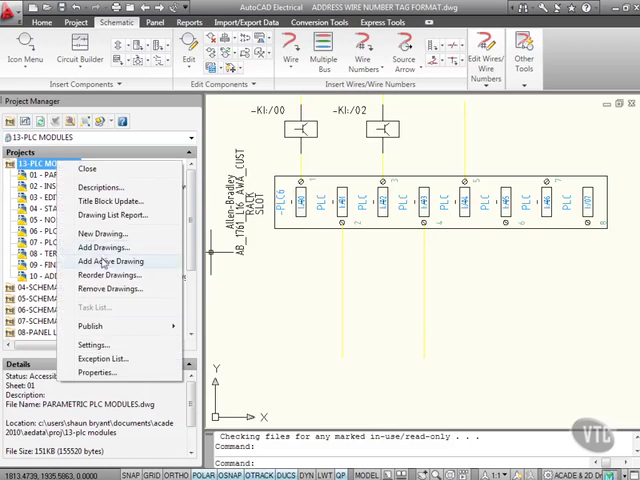
click(110, 260)
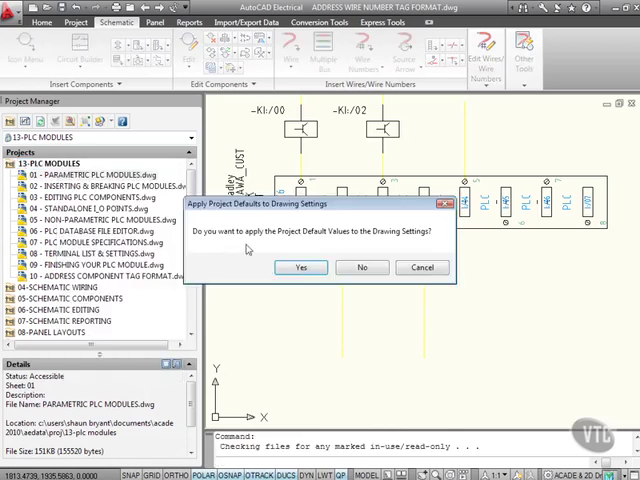
mouse_move(356, 238)
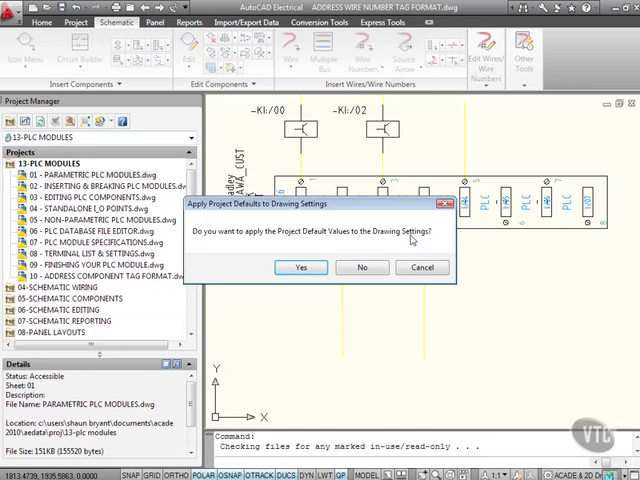
click(300, 268)
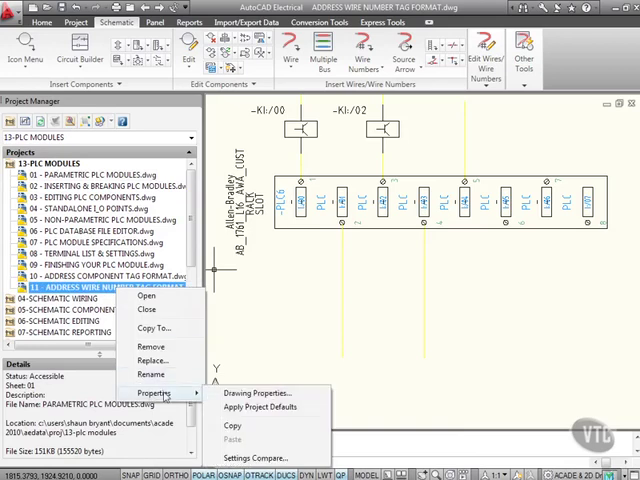
In the drawing's Wire Numbers properties, enable searching for PLC I/O address on insert.
click(252, 392)
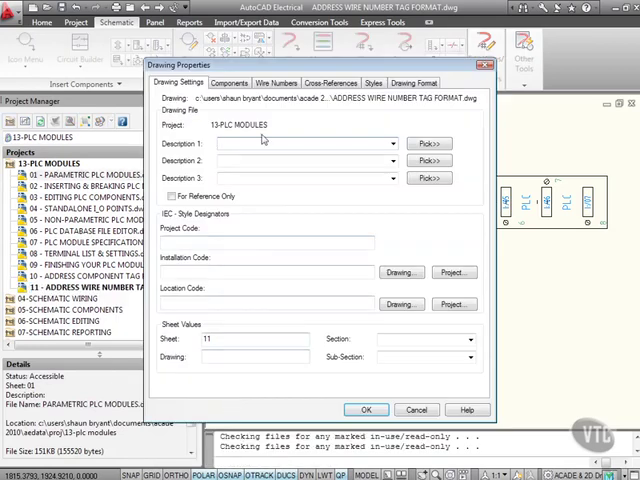
click(276, 82)
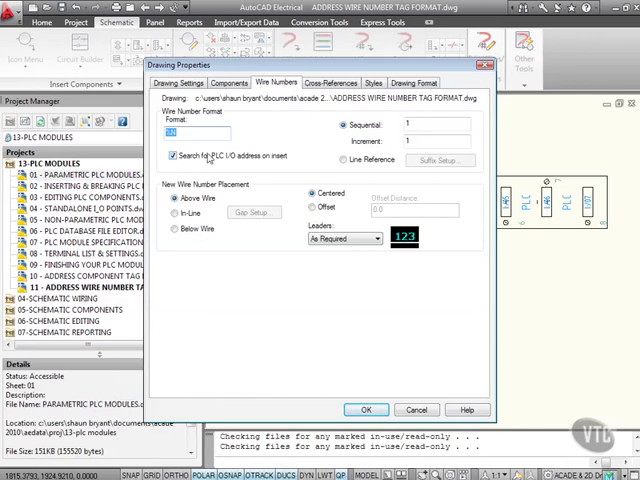
mouse_move(280, 164)
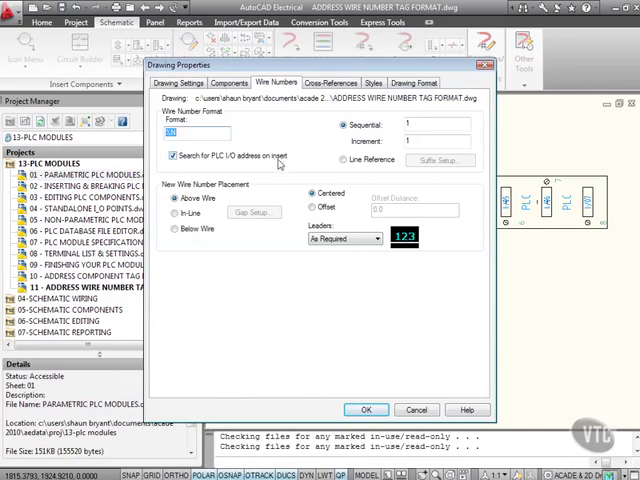
click(366, 408)
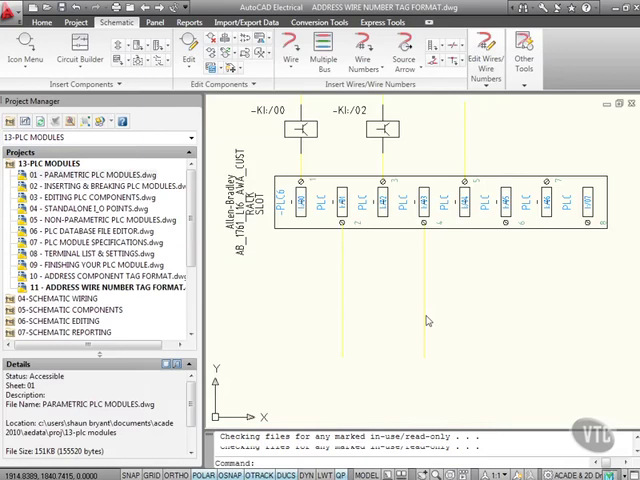
mouse_move(552, 298)
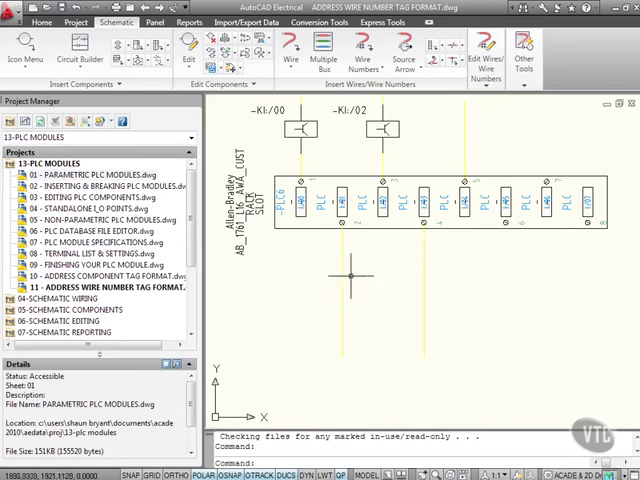
mouse_move(470, 296)
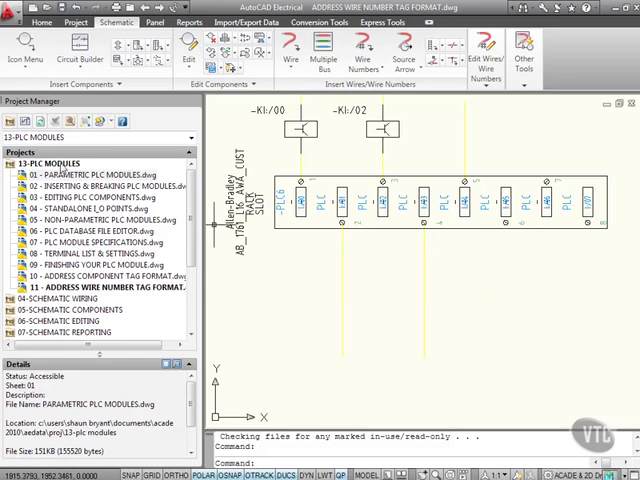
In the ADDRESS WIRE NUMBER drawing's Components properties, enable searching for PLC I/O address on insert.
right_click(50, 162)
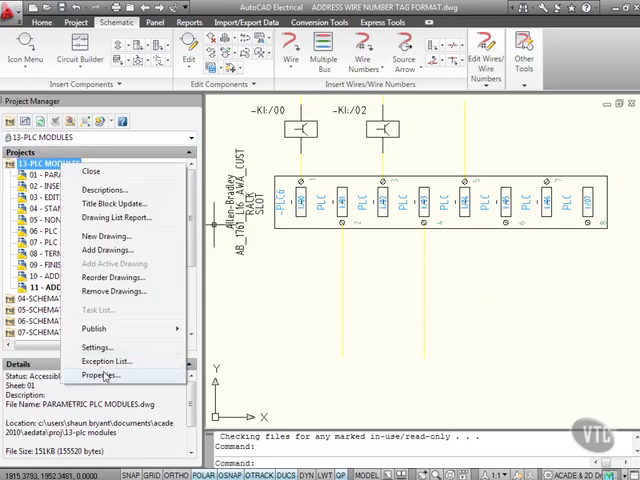
click(100, 376)
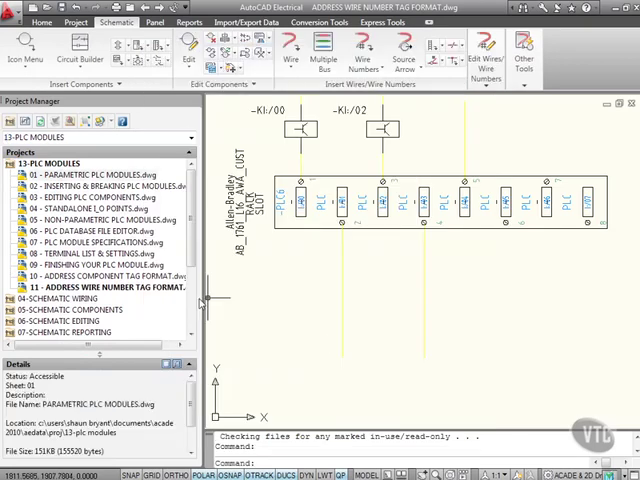
right_click(90, 288)
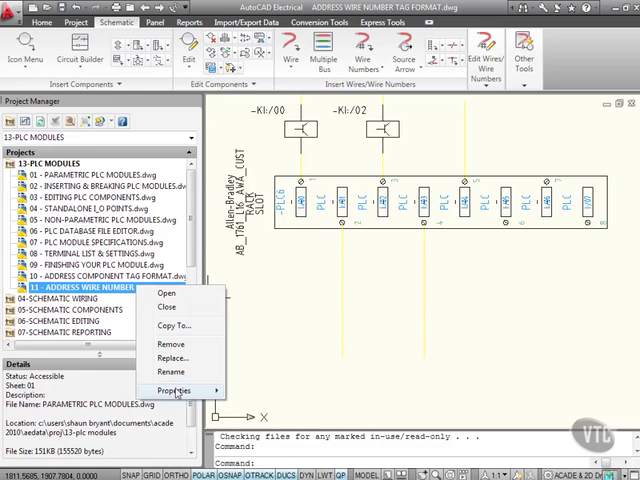
click(172, 390)
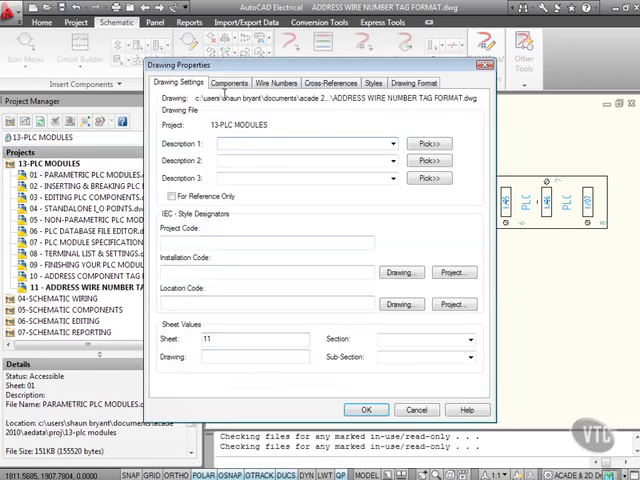
click(228, 82)
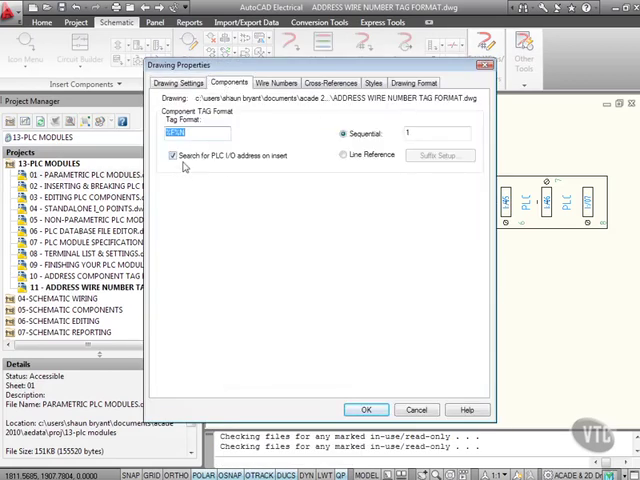
click(366, 408)
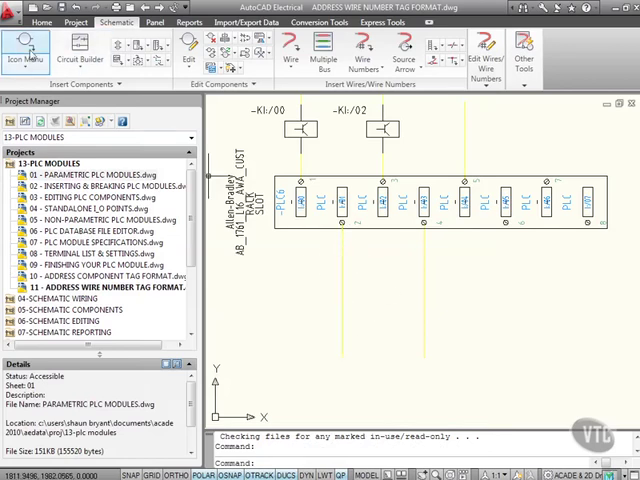
Insert a relay contact from the Icon Menu on the wire and tag it K001.
click(28, 48)
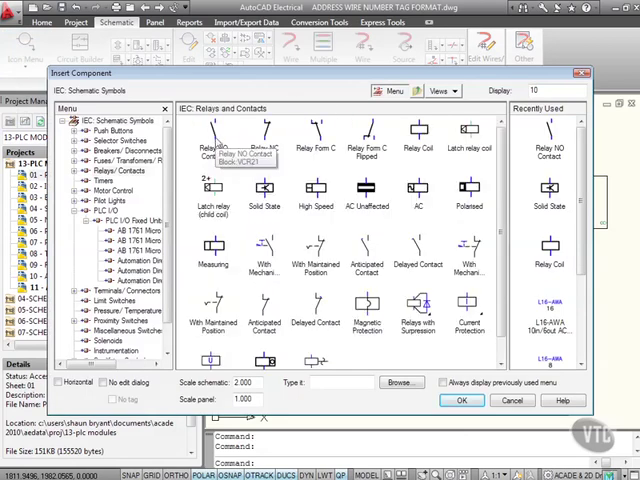
click(460, 400)
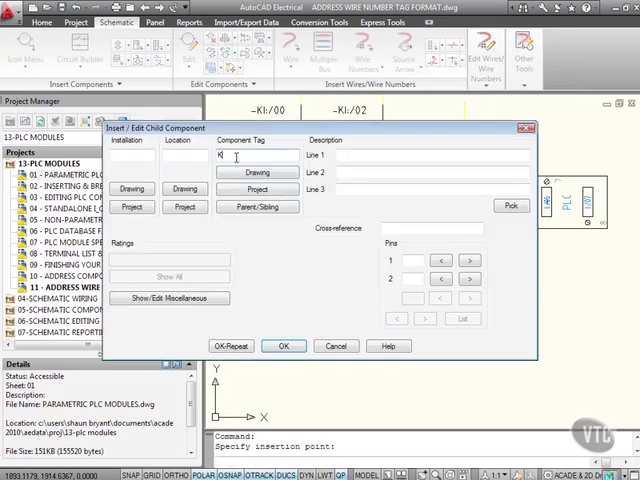
text(001)
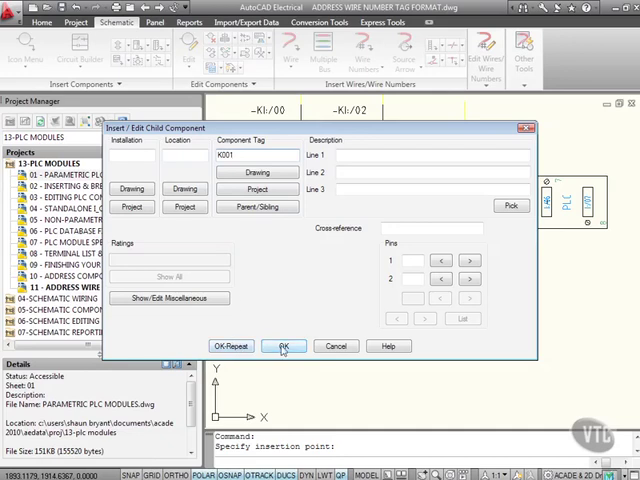
click(284, 344)
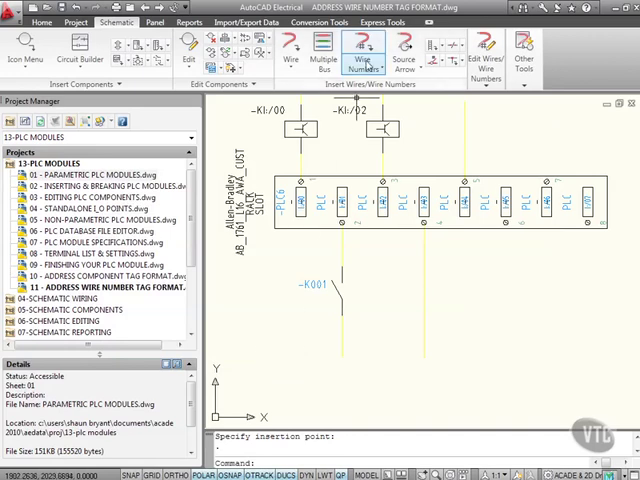
Run Wire Numbers with Pick Individual Wires and select a wire near K001.
click(360, 56)
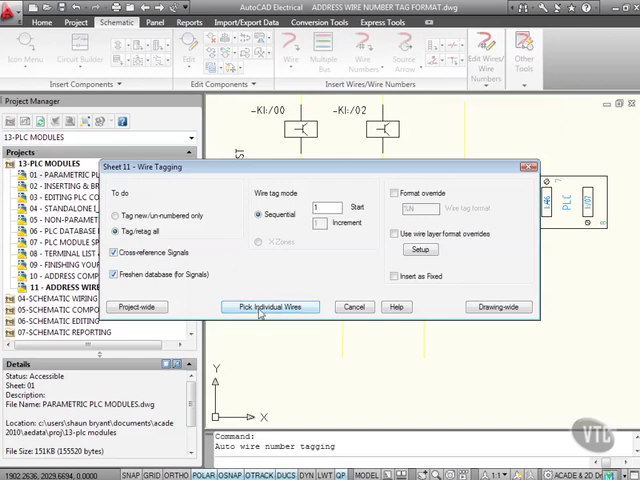
click(268, 306)
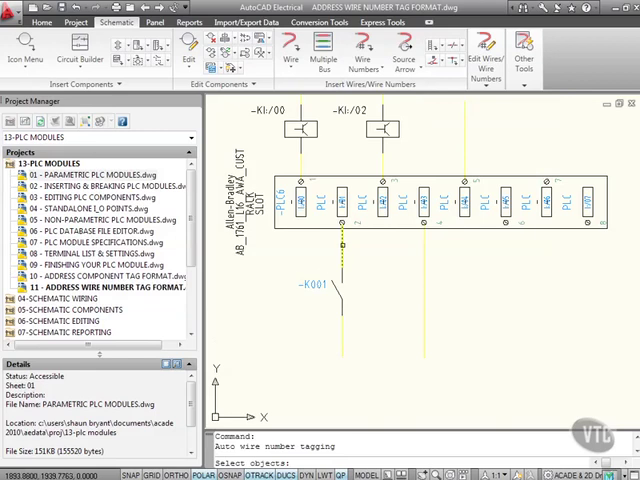
click(340, 244)
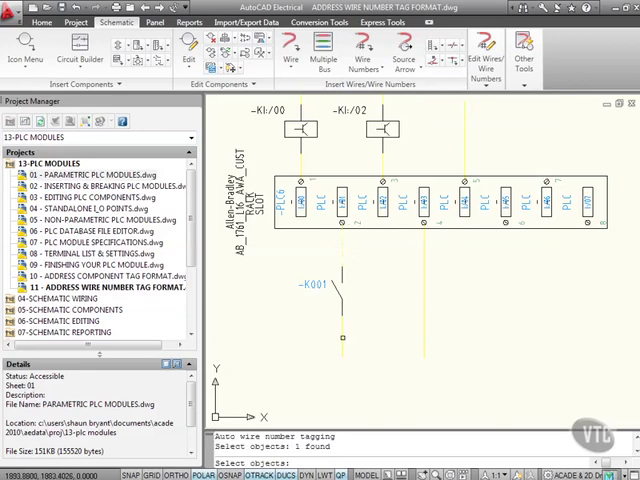